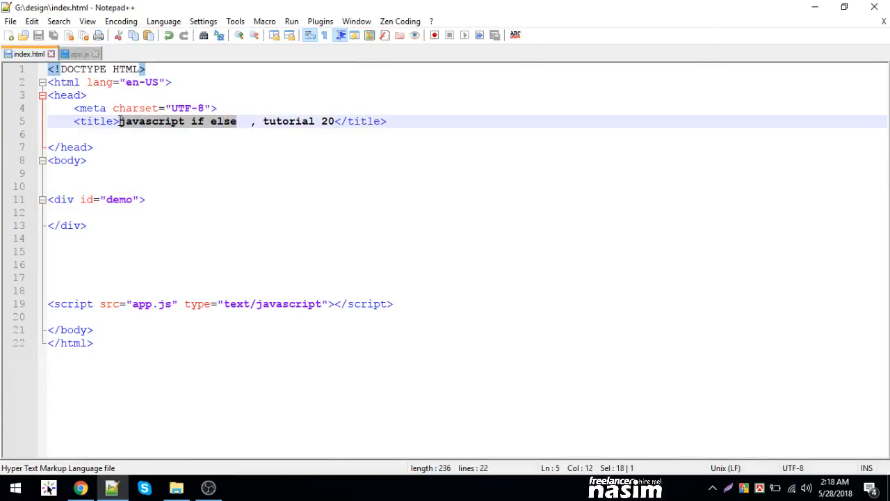
- Retitle index.html to "switch , tutorial 20" and select the div's demo id
type("switch")
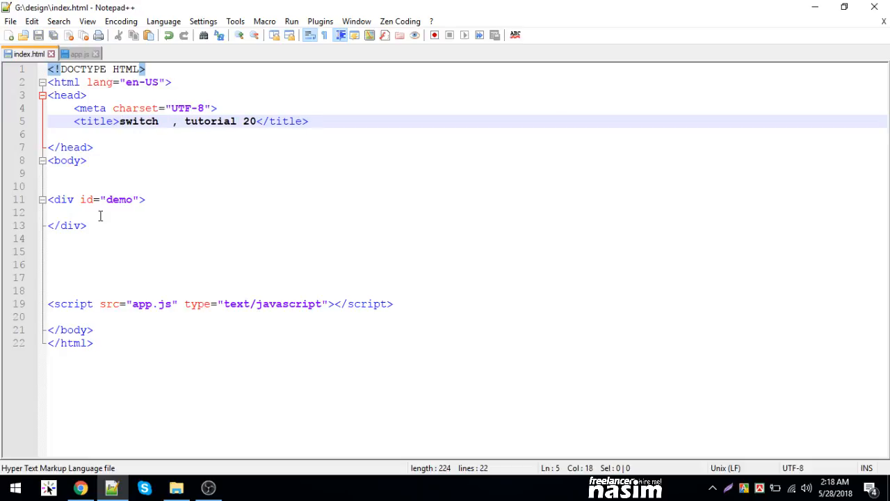
double_click(120, 200)
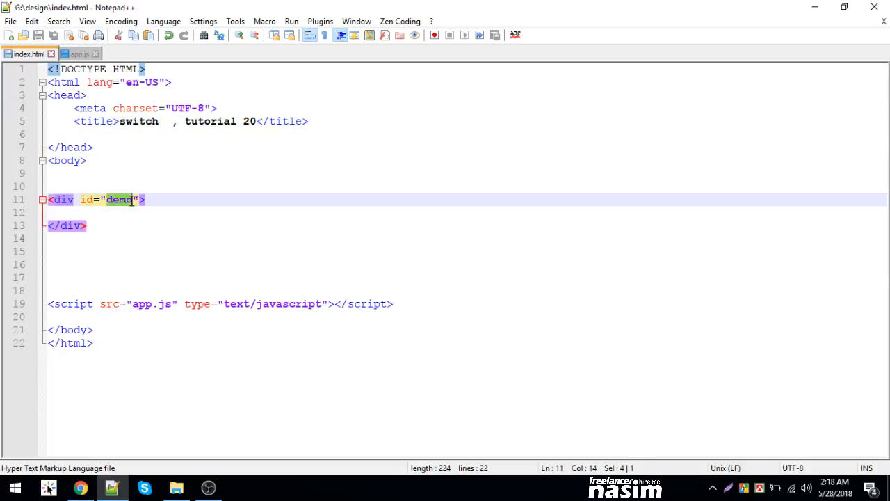
left_click(78, 53)
type("var")
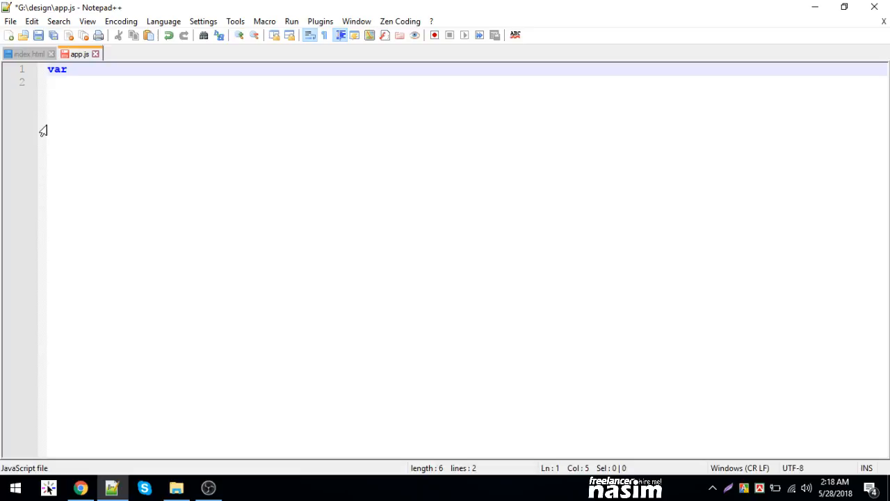
- Declare var myvariable = "Nasim"; as the first line of app.js
type("v")
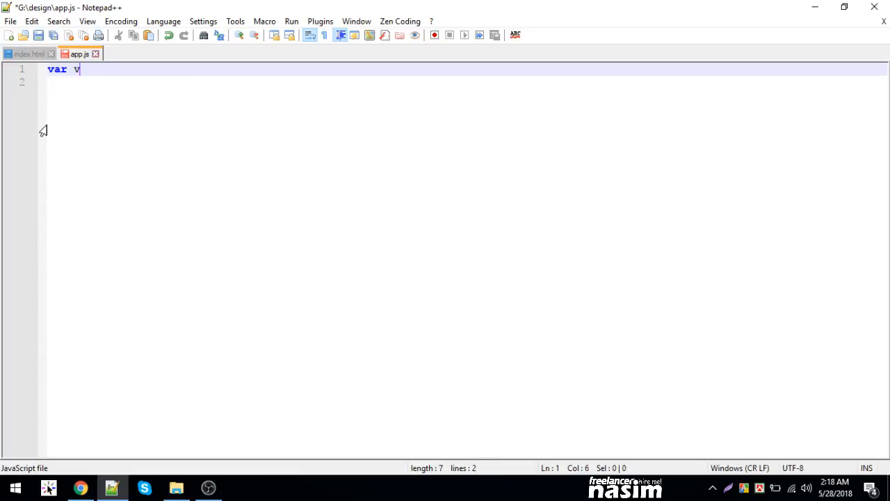
type("myvaria")
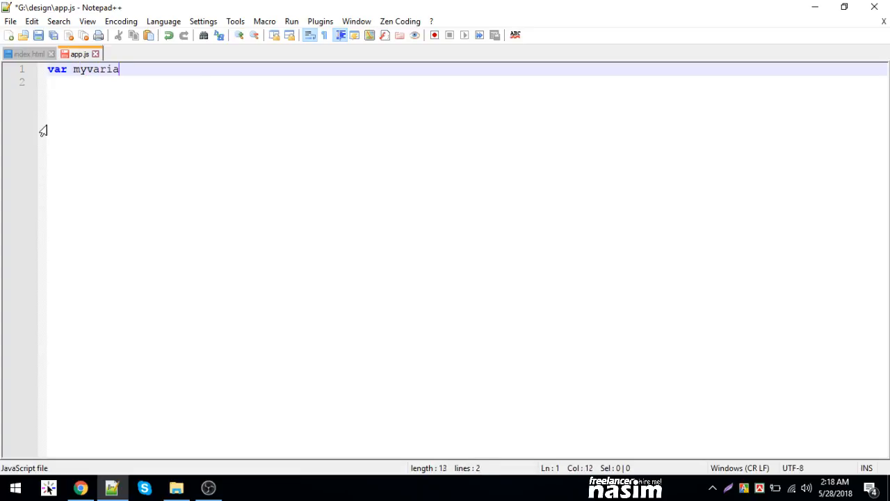
type("ble = \"\";")
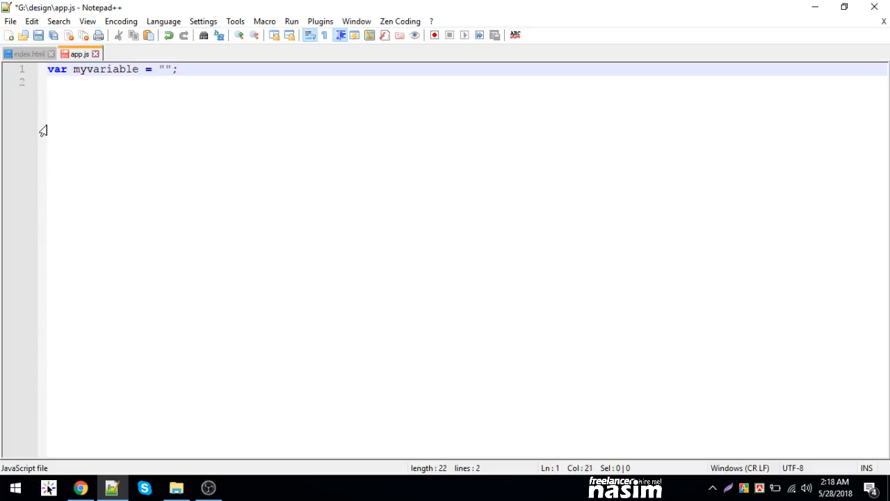
left_click(165, 70)
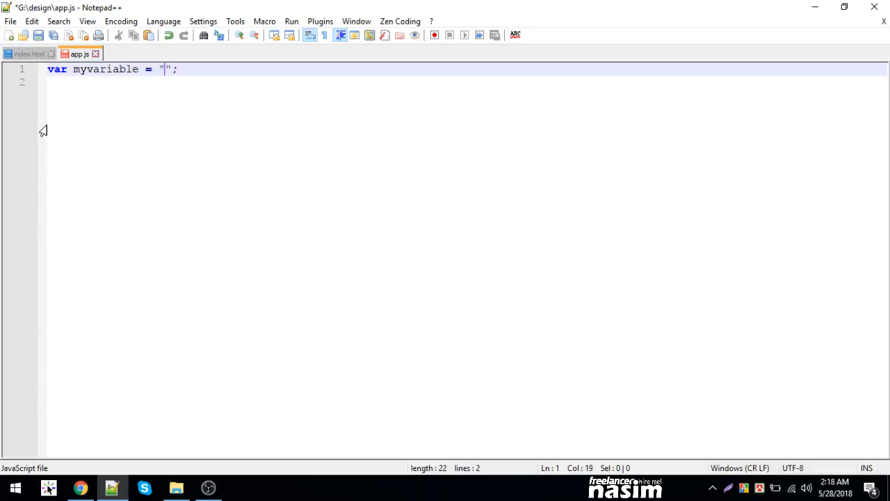
type("Nasim")
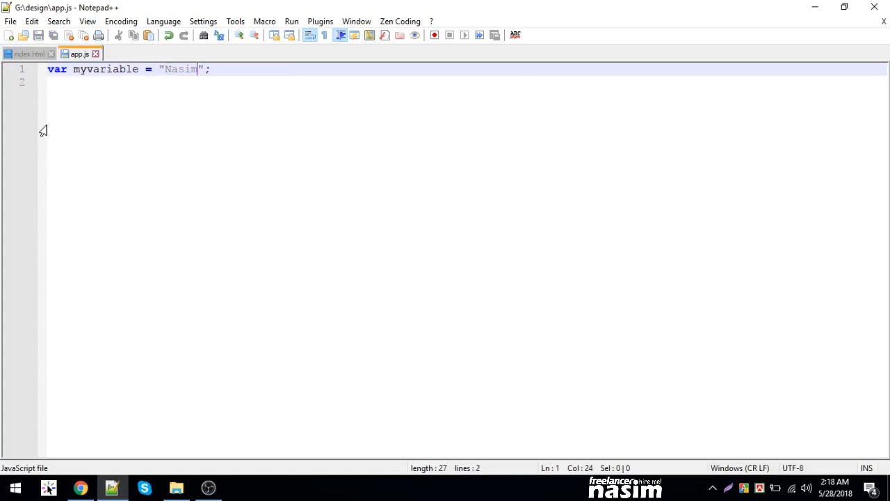
mouse_move(56, 149)
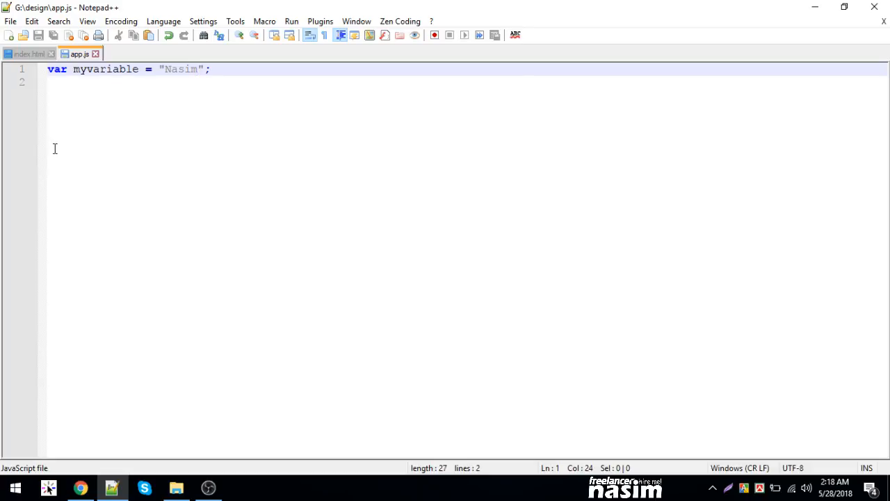
- Write a switch(myvariable){ } block below the declaration
type("s")
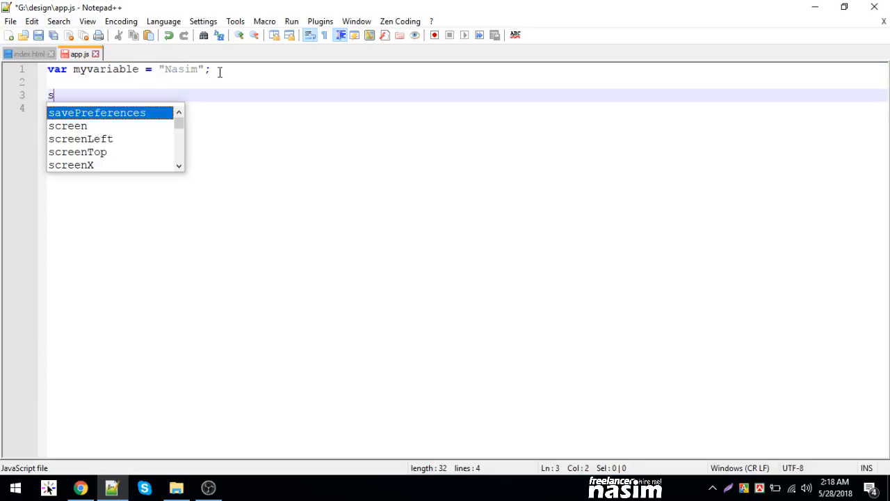
type("witch()")
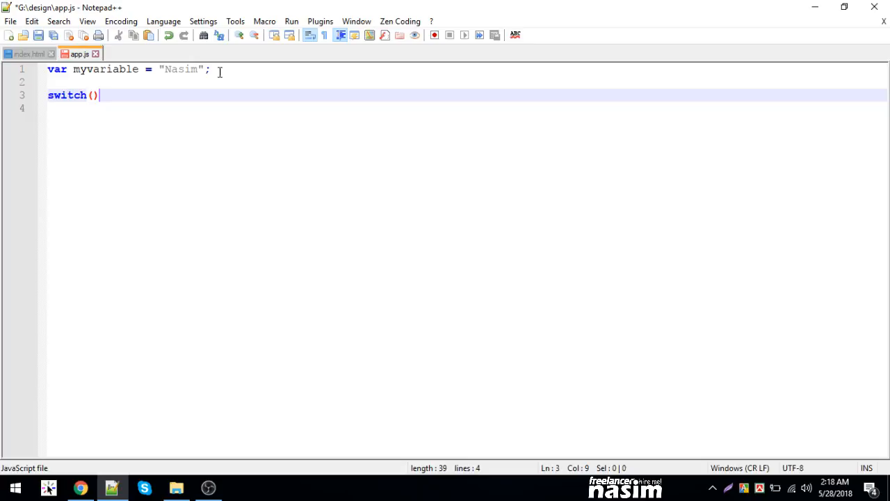
type("{")
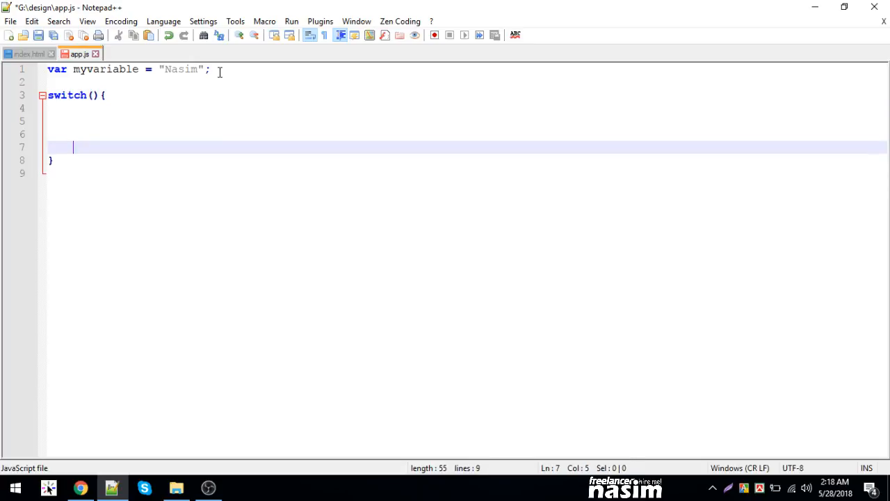
left_click(119, 69)
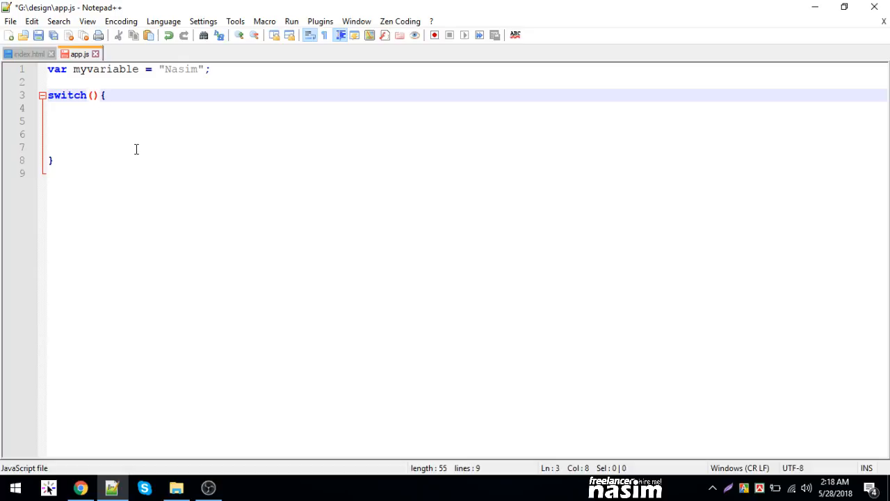
type("\"\"")
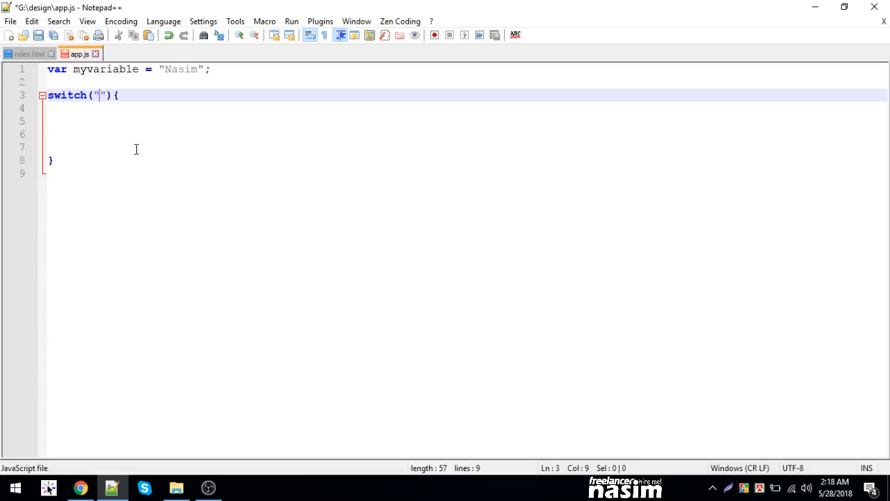
type("Nasim")
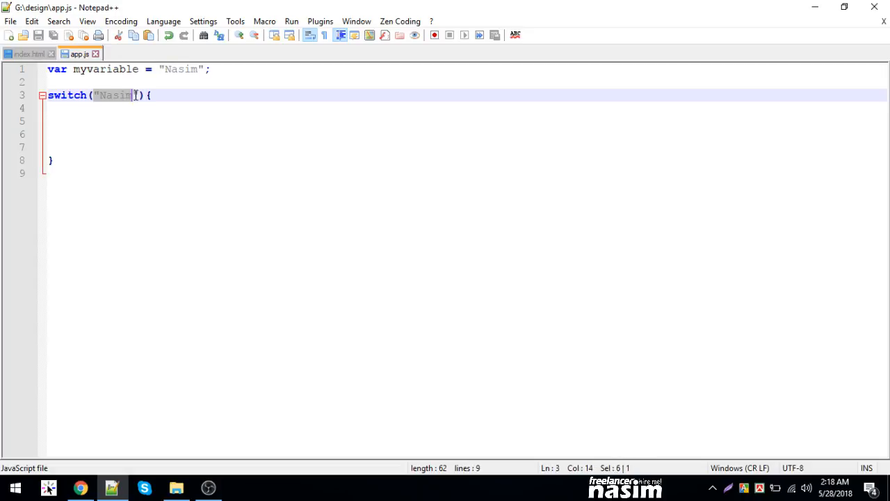
type("myvariable")
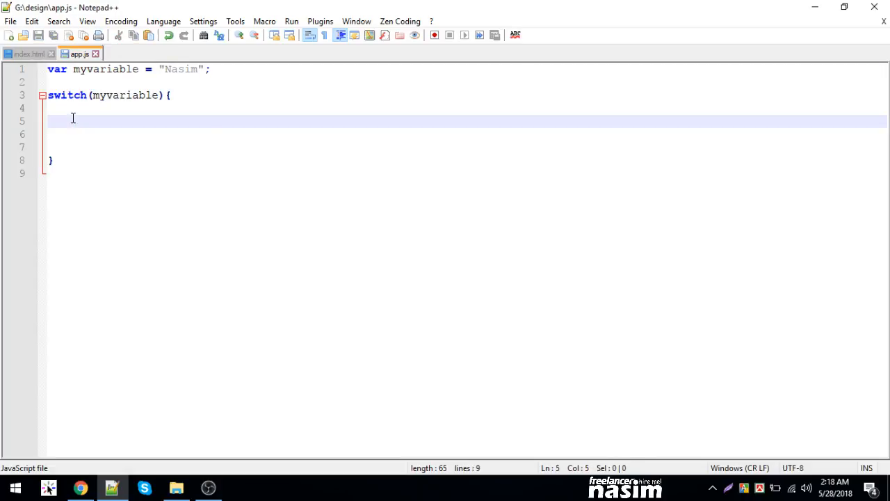
- Add a first case label for "Nasim" inside the switch block
type("case:")
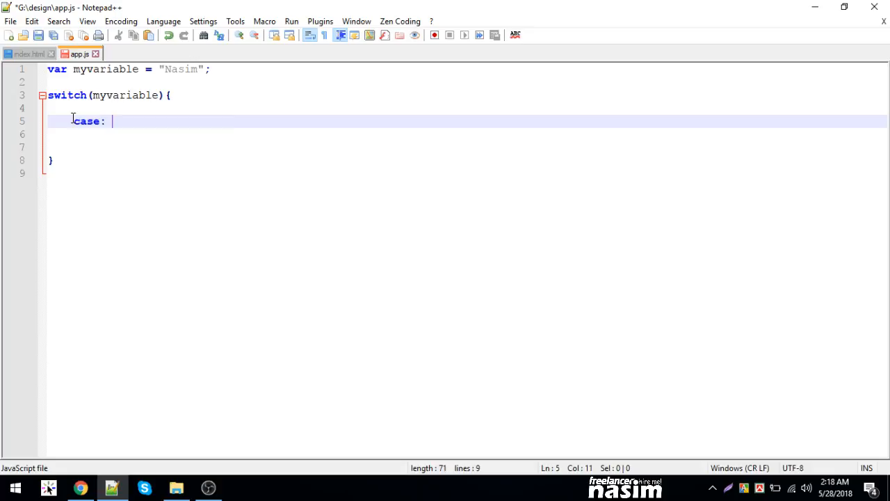
type("Nasi")
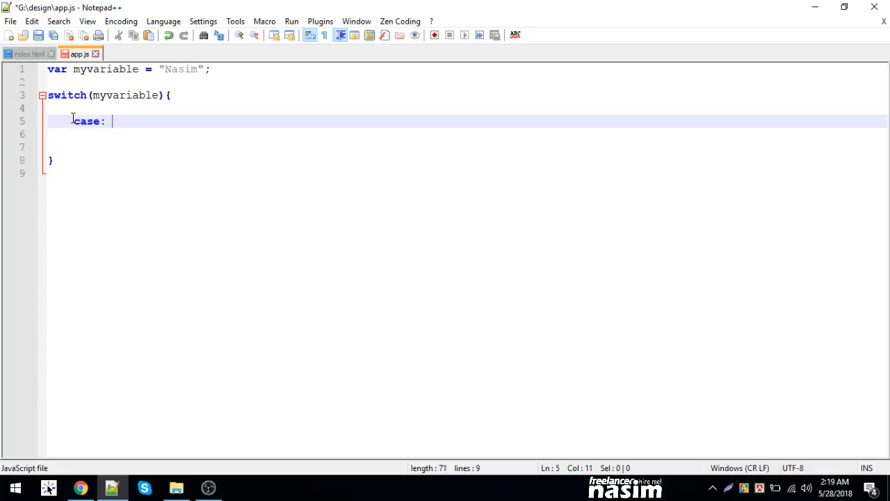
type("\"\"")
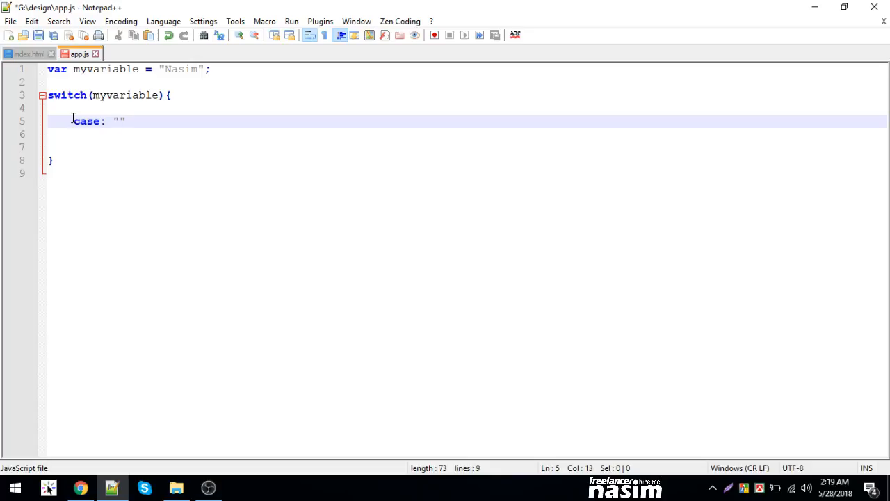
type("Nasim")
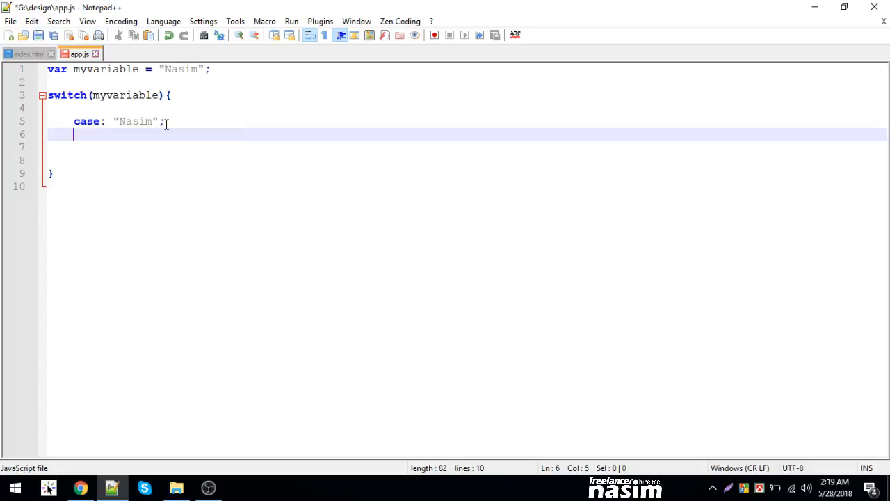
- Make the Nasim case set demo's innerHTML to "It is Nasim" and end with break;
type("document.g")
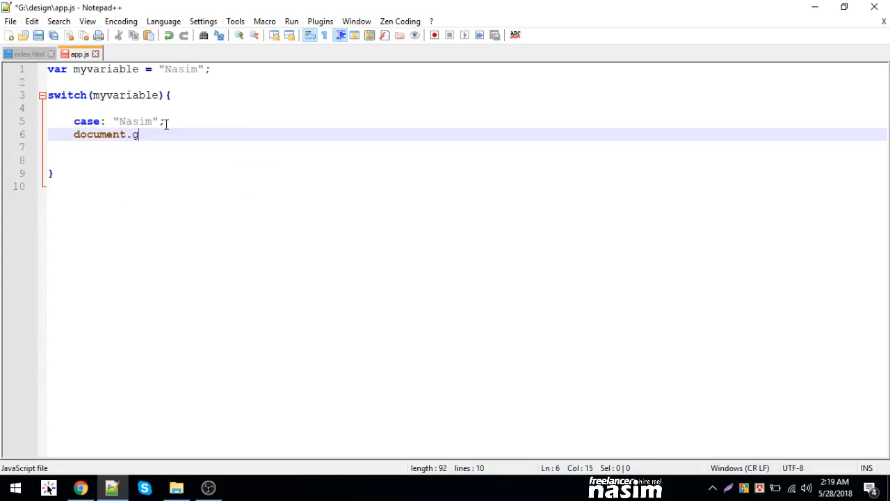
type("etElementById(\"\");")
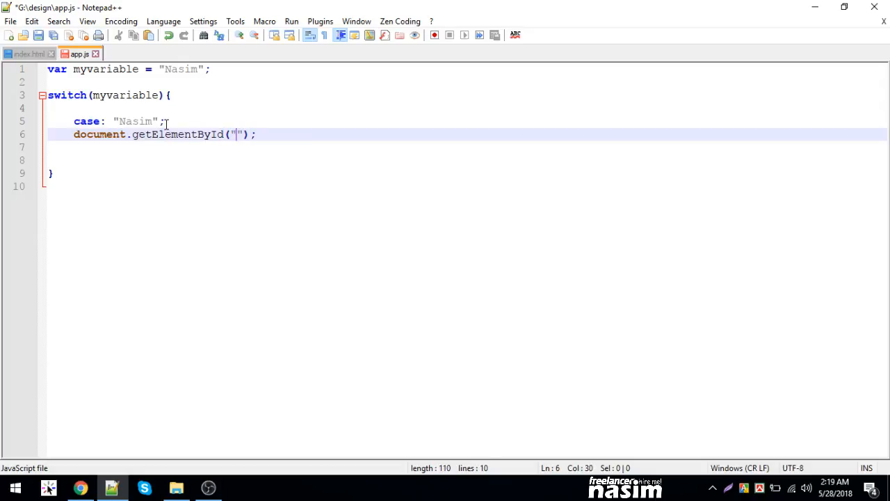
type("demo\"),")
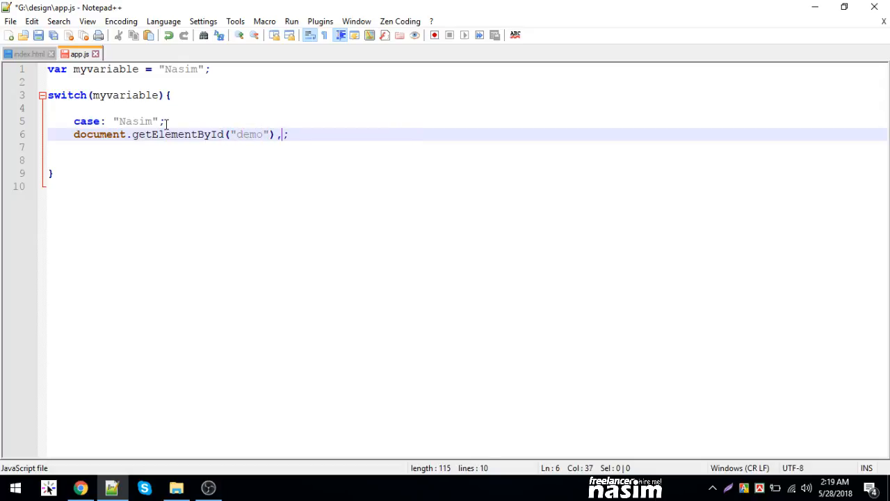
type("innerHTML-")
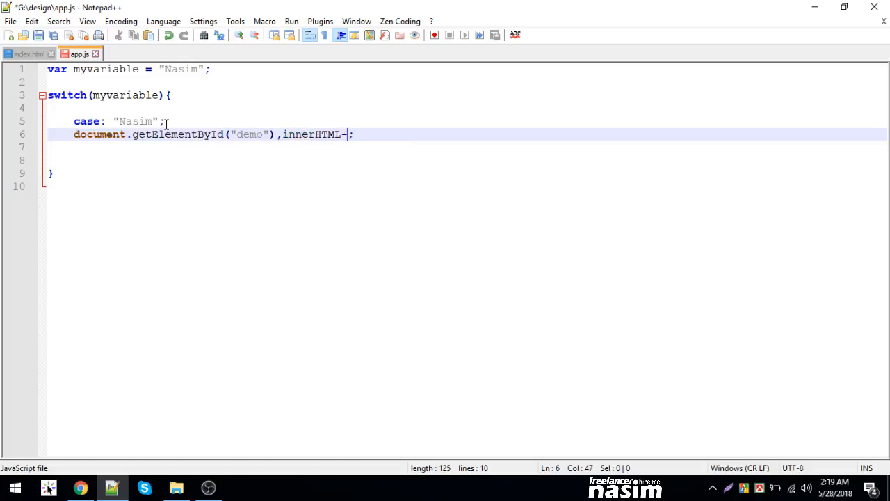
type("=\"\"")
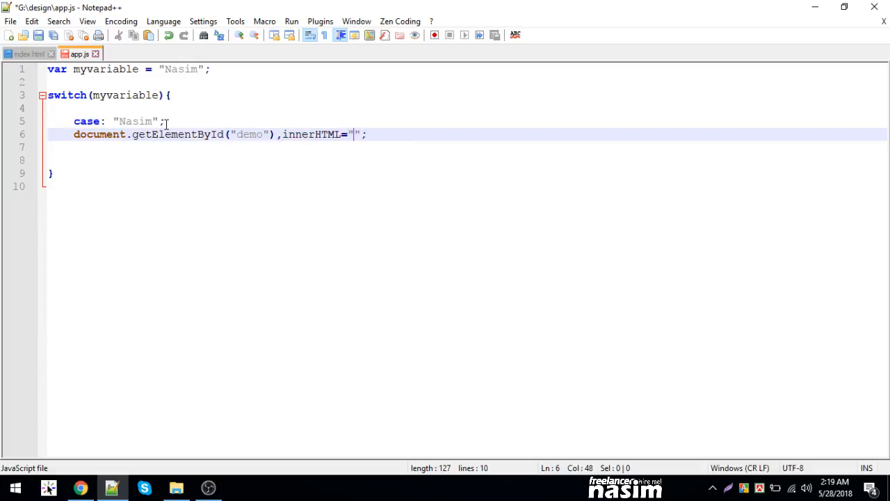
type("It is Nasim")
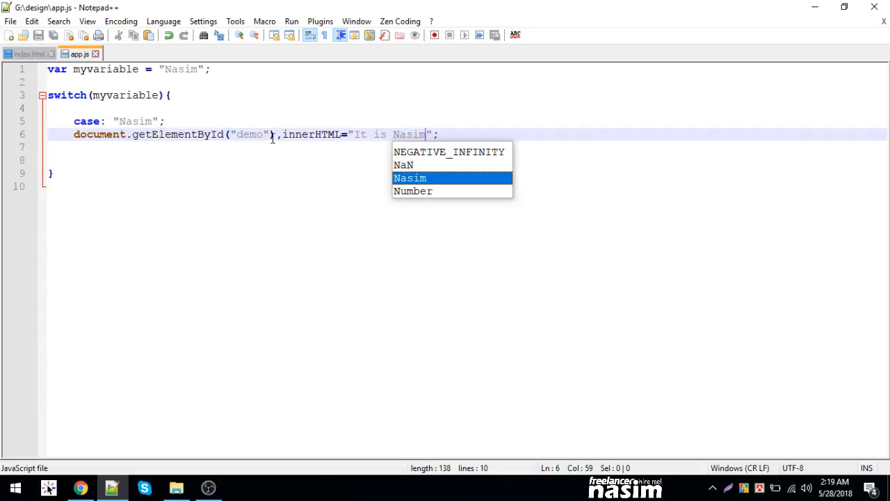
type(".")
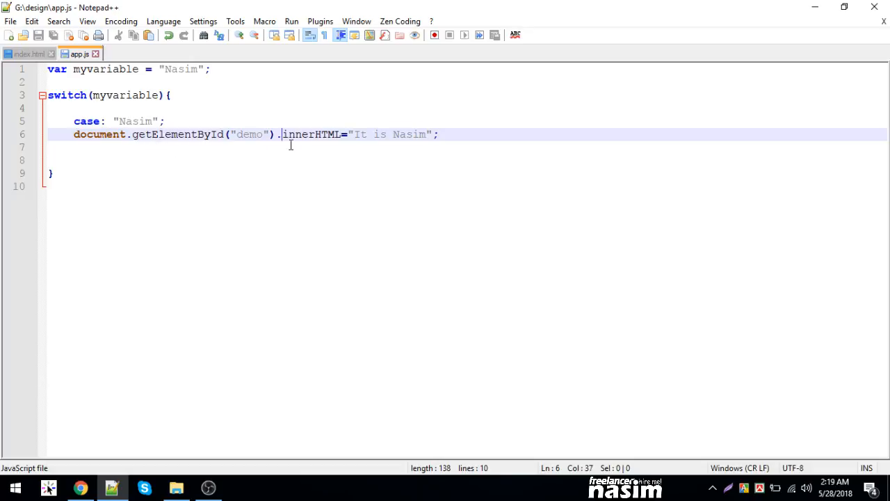
type("be")
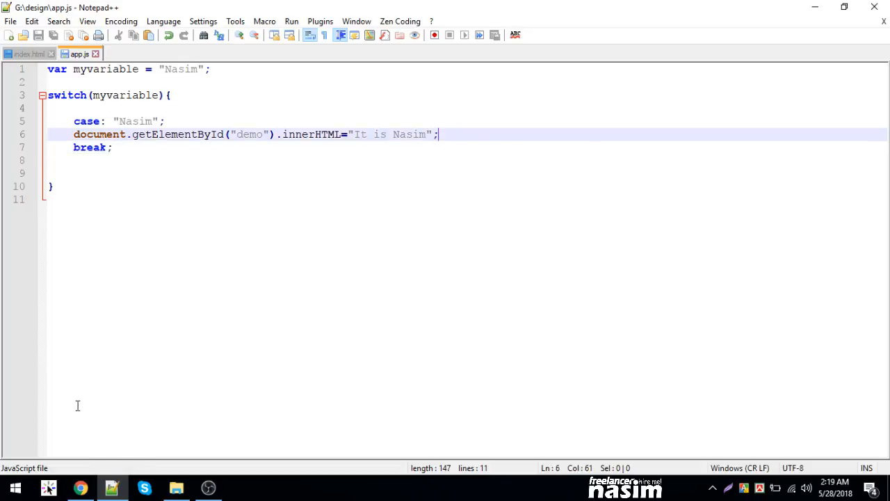
- Bring up the w3schools JavaScript switch statement reference in Chrome
left_click(81, 487)
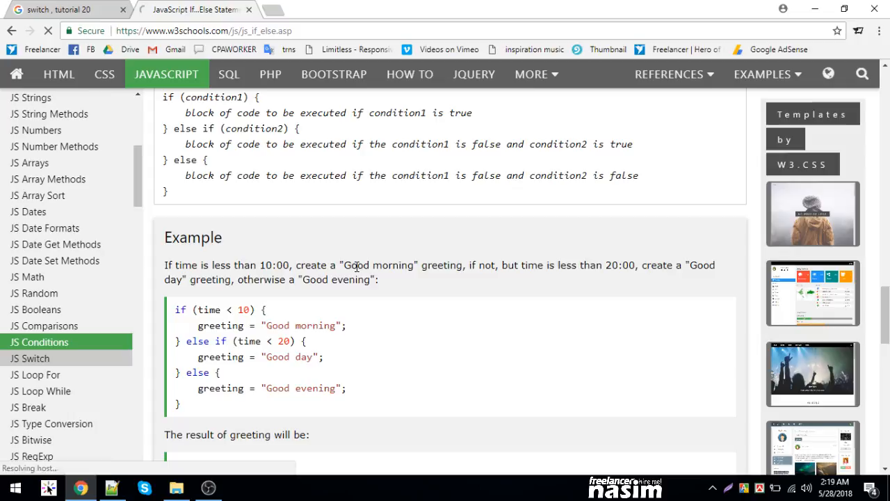
left_click(31, 359)
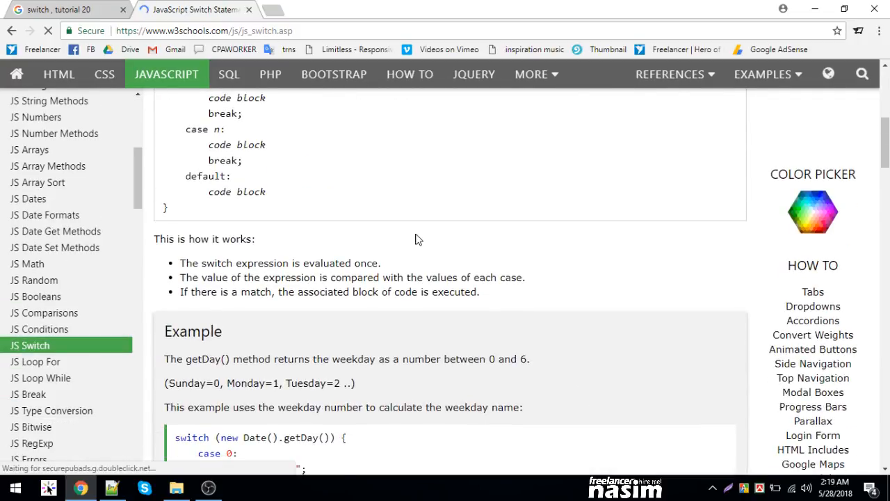
scroll("up", 3)
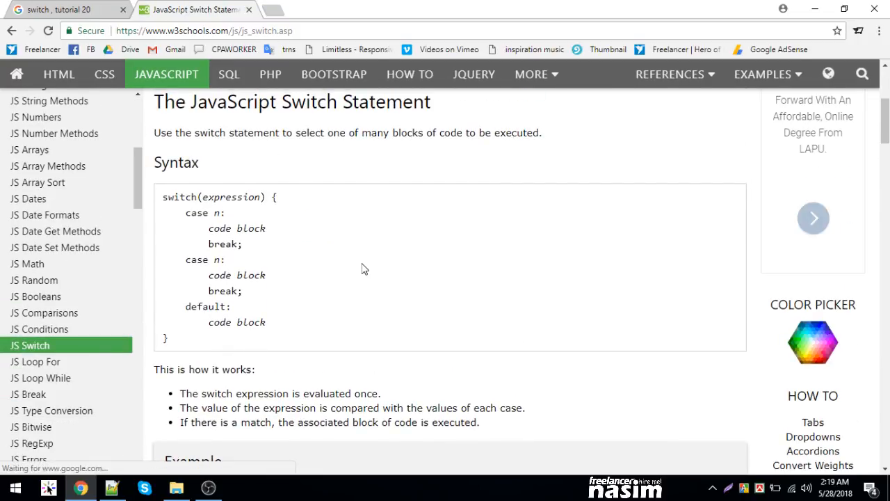
- Correct the label to case "Nasim": and check the page shows "It is Nasim"
left_click(111, 487)
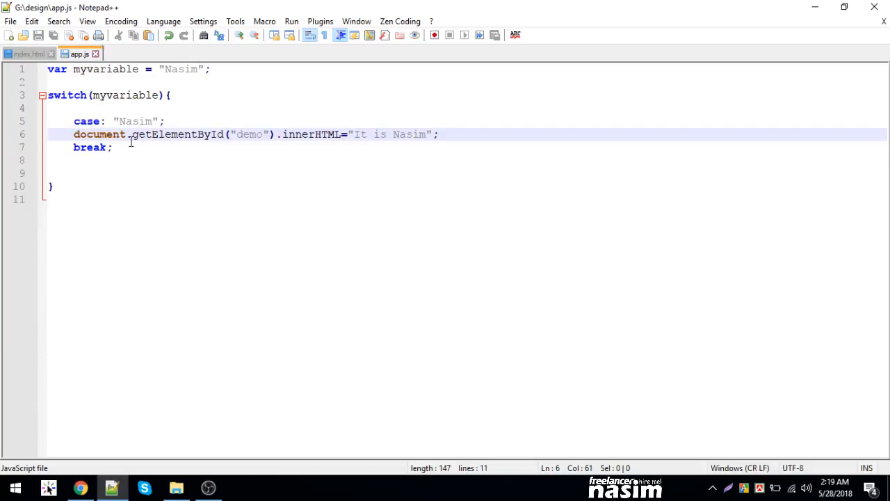
left_click(440, 133)
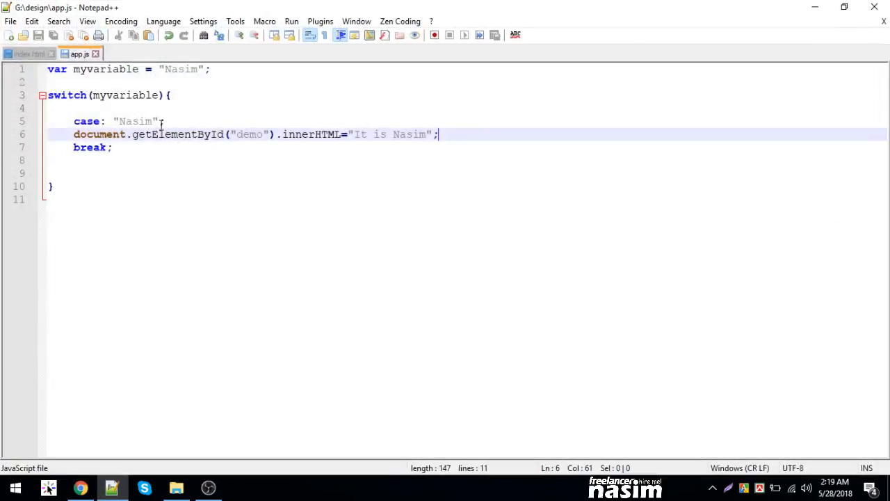
double_click(135, 121)
type(":")
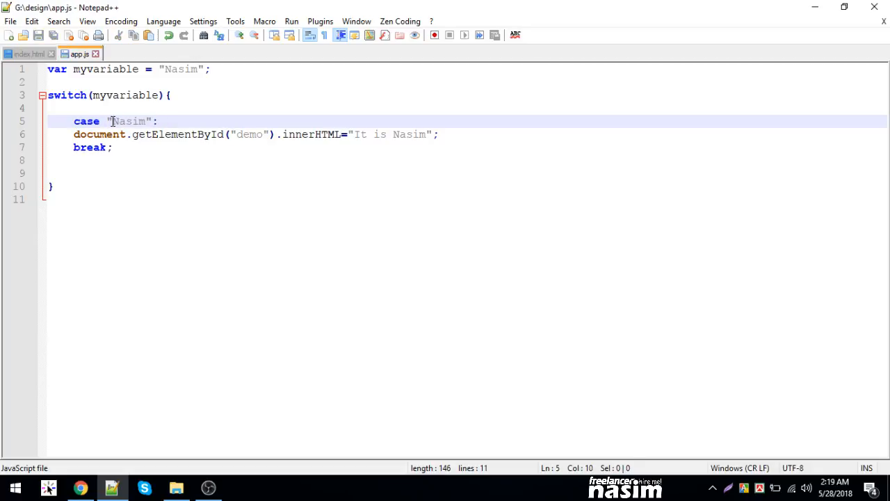
left_click(81, 486)
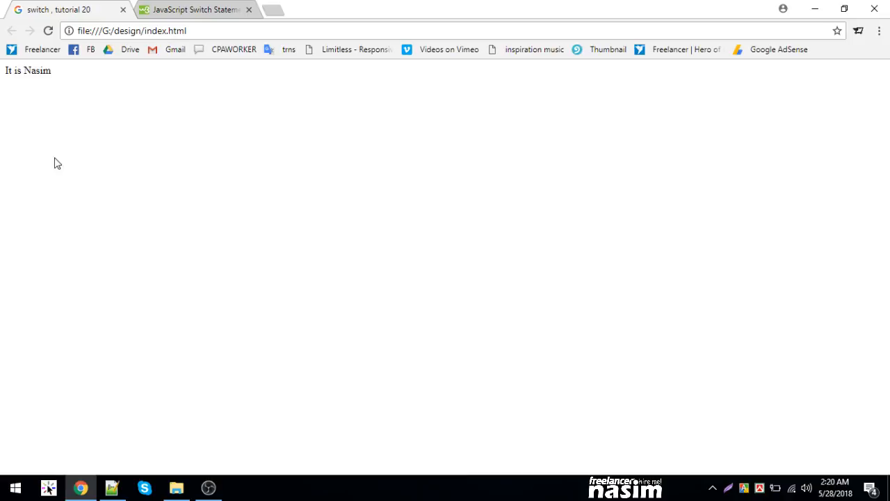
left_click(111, 487)
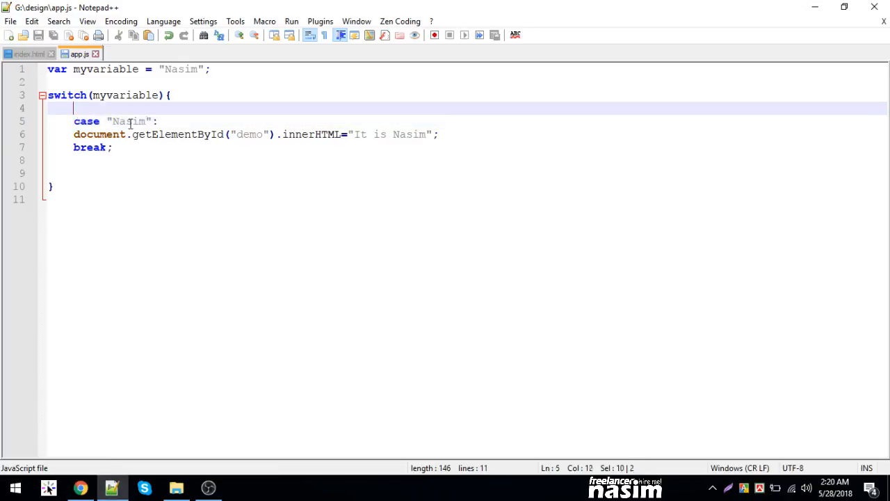
- Add case "Arman": after the break, setting demo to "It is Arman"
left_click(142, 160)
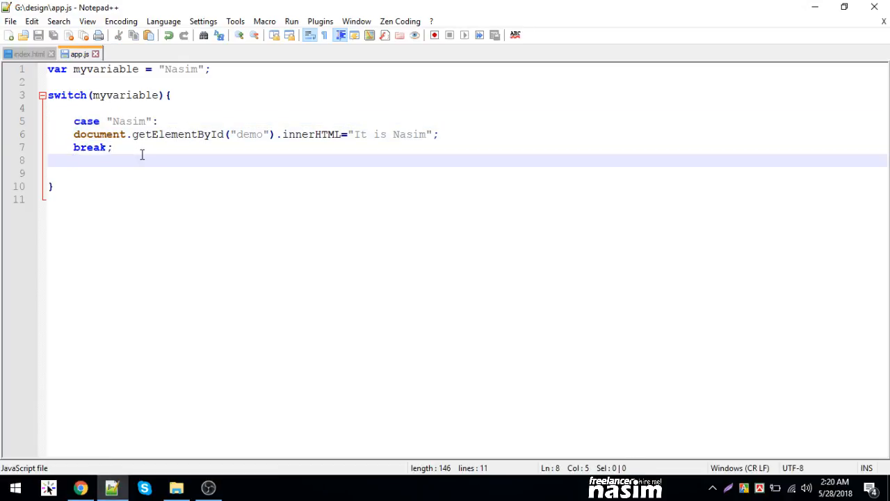
type("case ::")
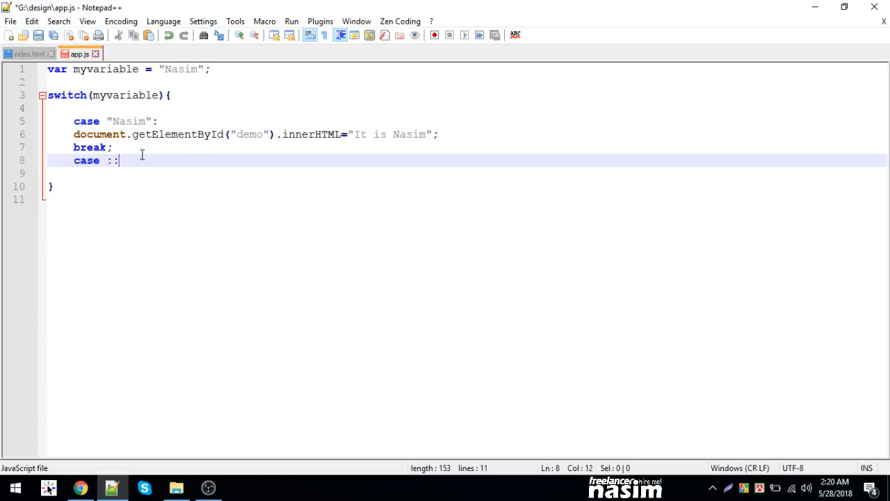
type("\"\"")
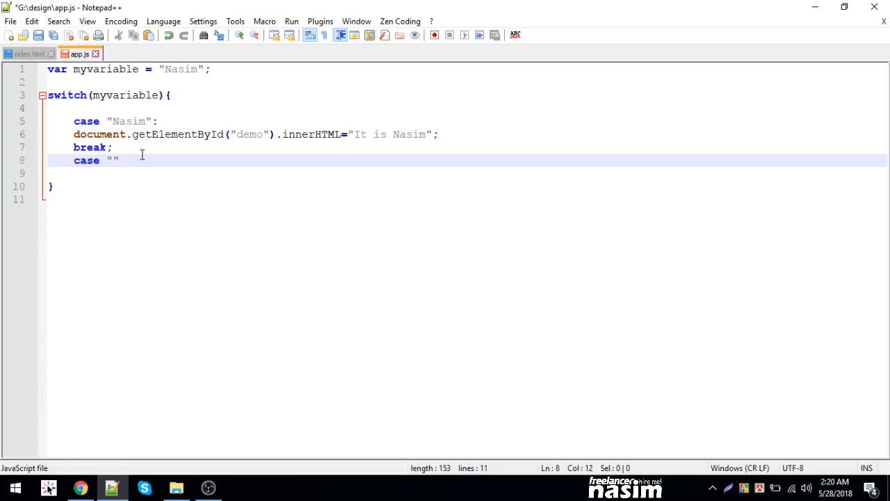
type(":")
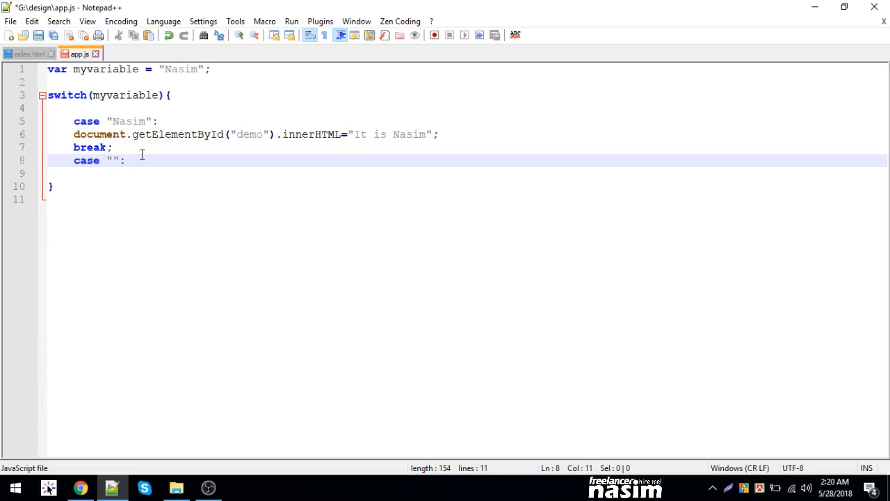
left_click(111, 160)
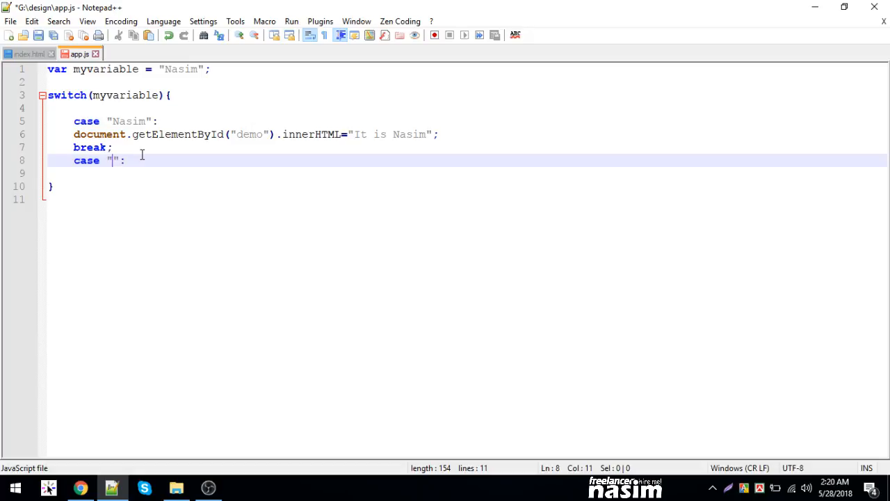
type("Arman")
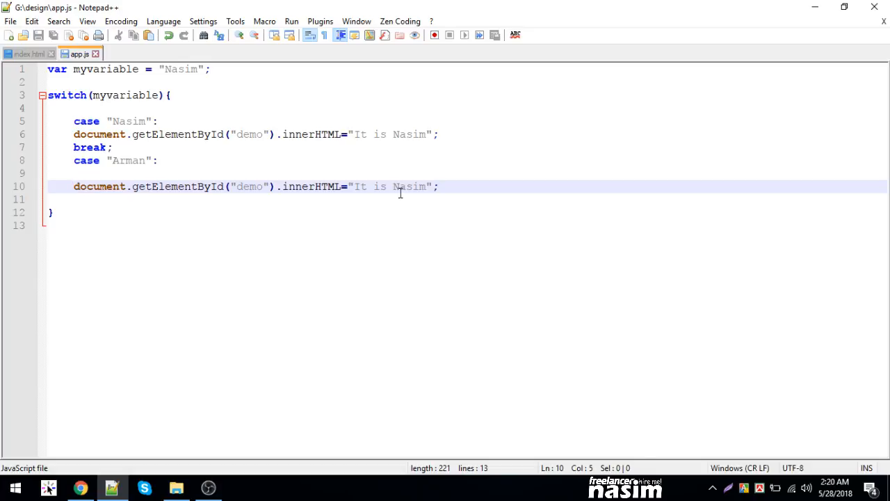
type("Arman")
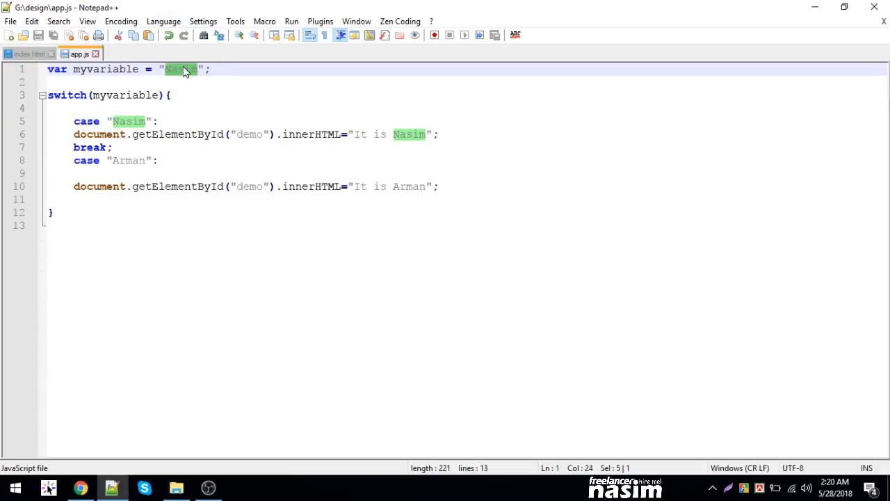
- Change myvariable's value from "Nasim" to "Arman"
type("Arman")
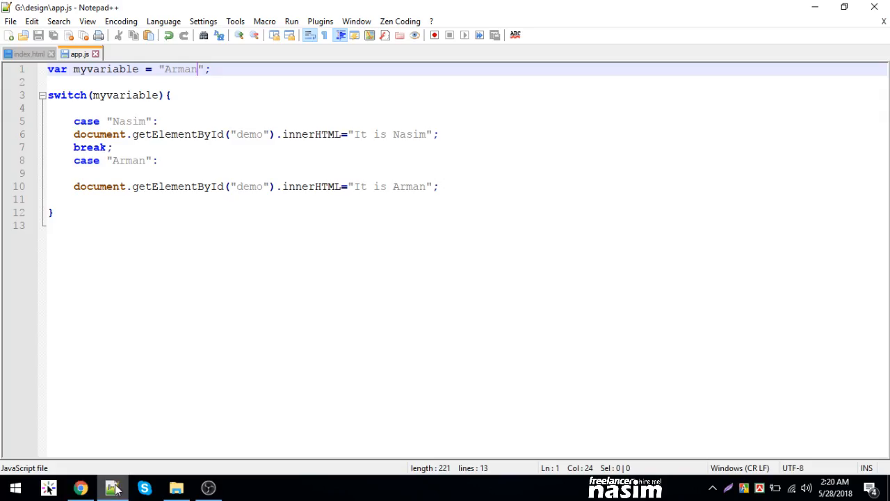
left_click(442, 186)
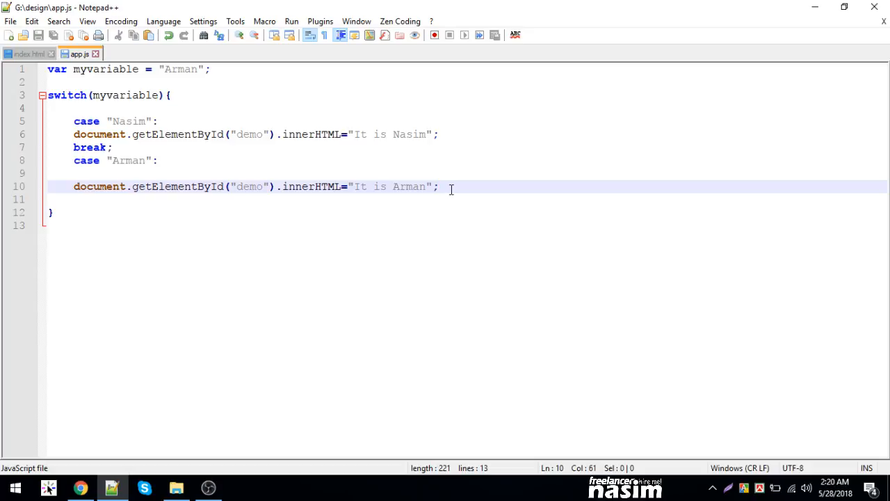
- Add a default case setting demo to "It is nobody" followed by break;
key("enter")
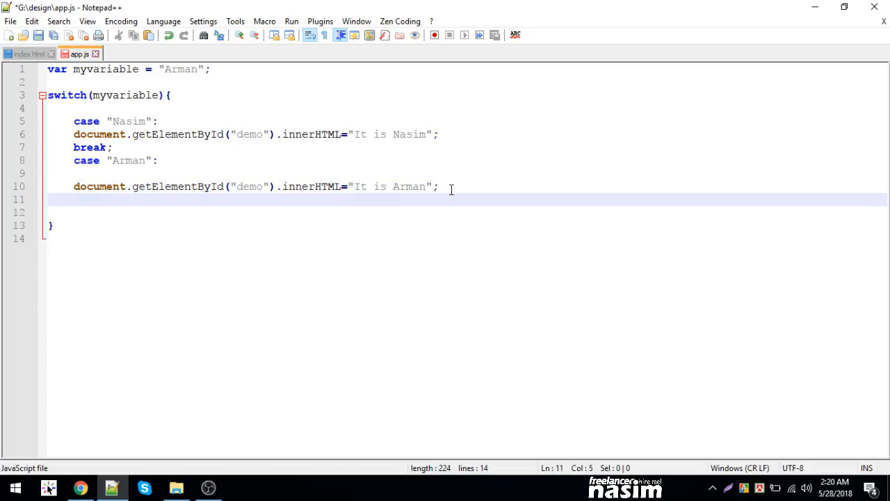
type("case default:")
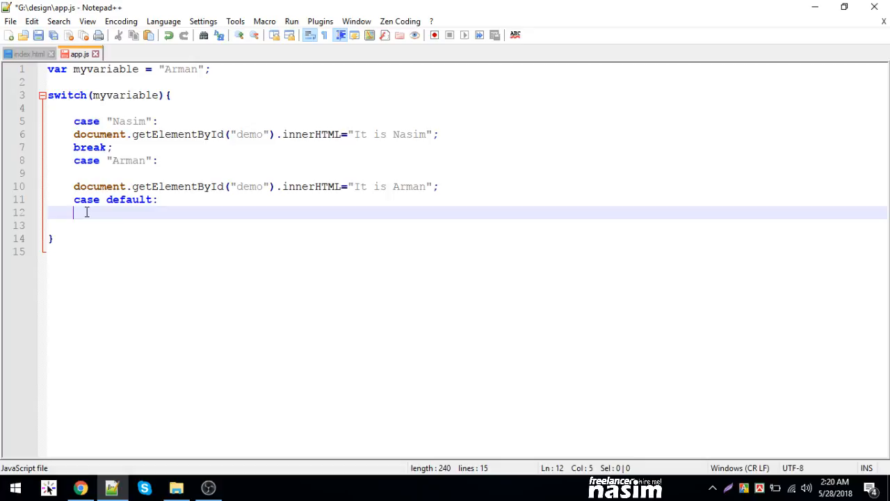
type("document.getElementById(\"demo\").innerHTML=\"It is Arman\";")
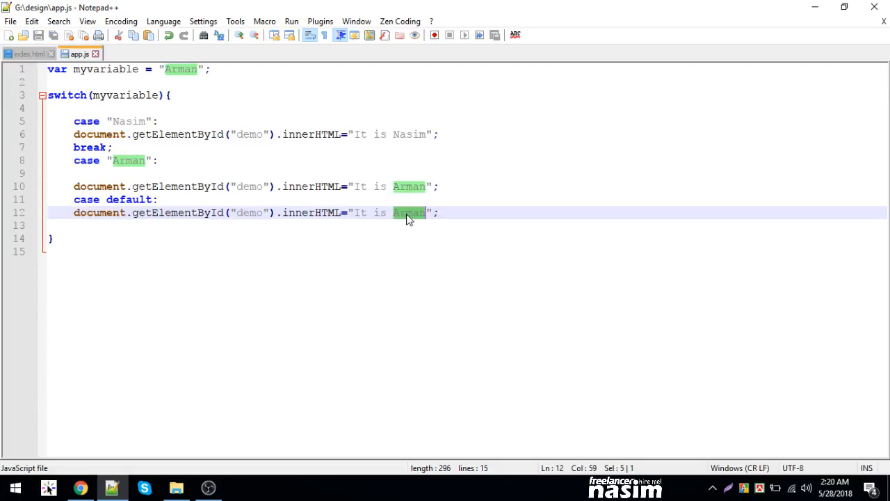
type("nobody")
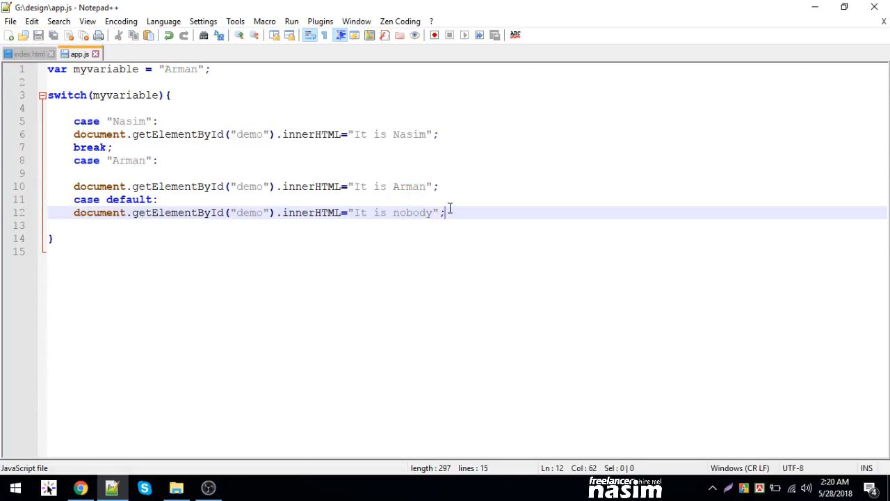
type("break;")
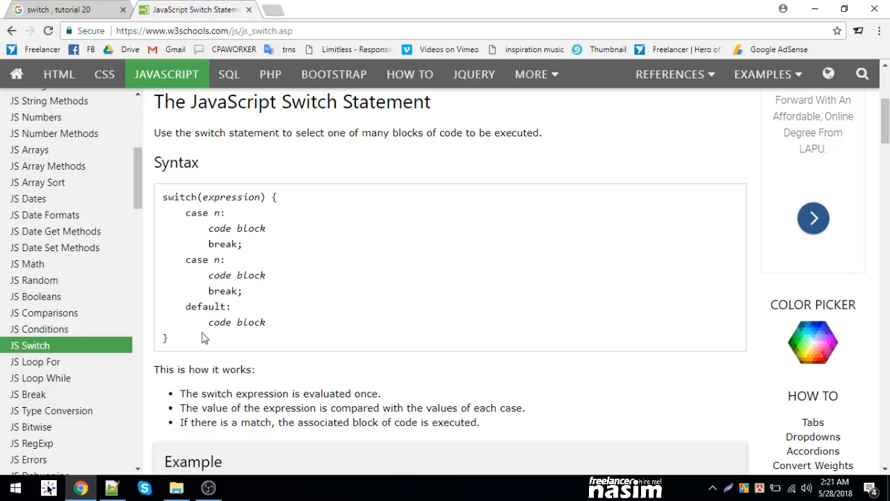
mouse_move(112, 487)
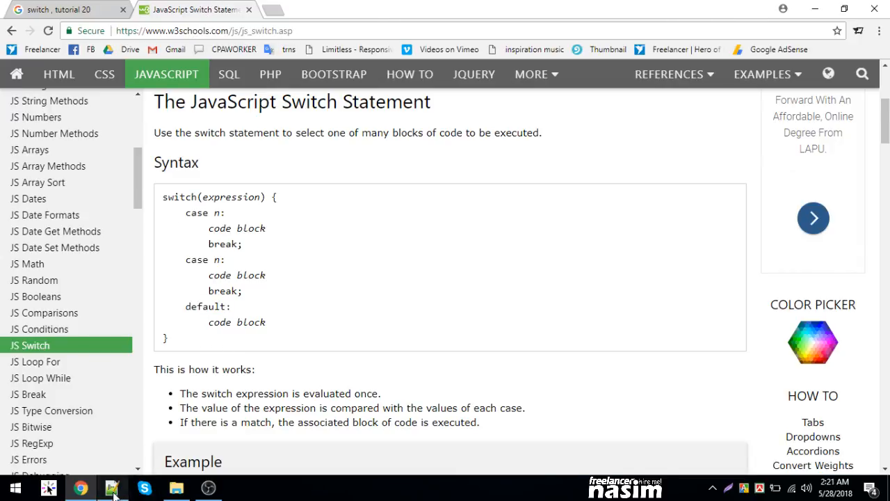
- Compare app.js with the w3schools switch syntax and select myvariable's "Arman" value
left_click(111, 487)
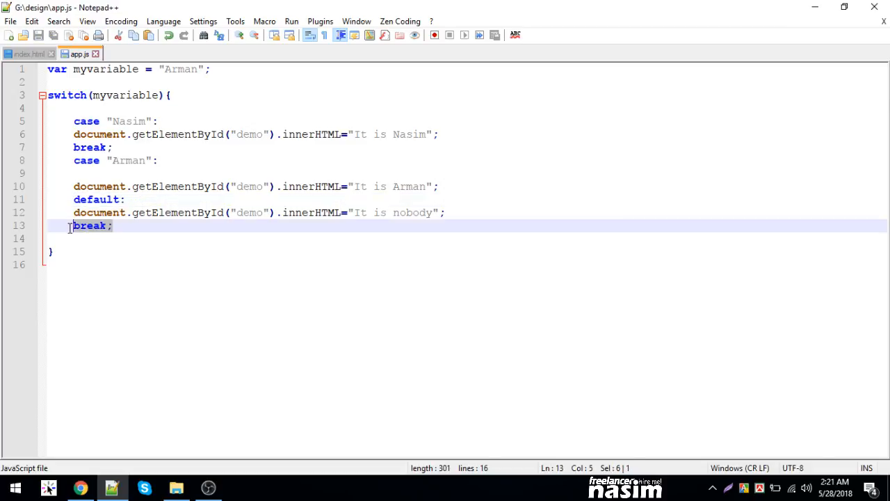
left_click(80, 487)
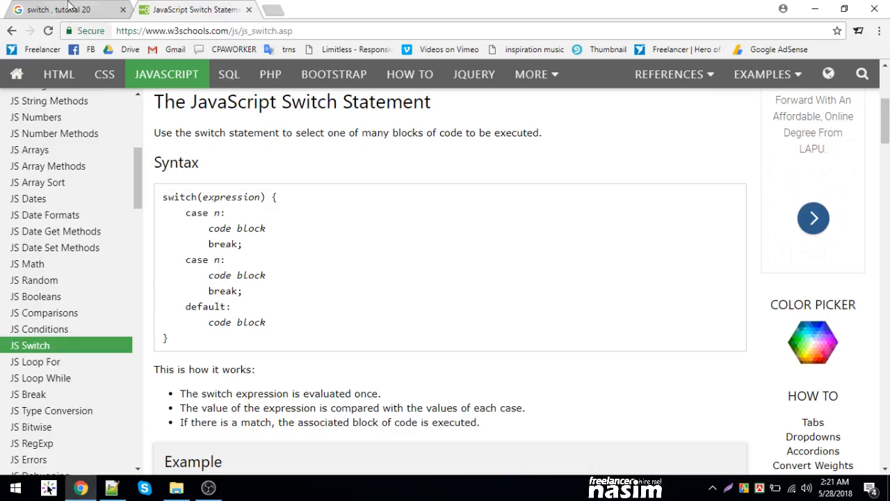
left_click(111, 487)
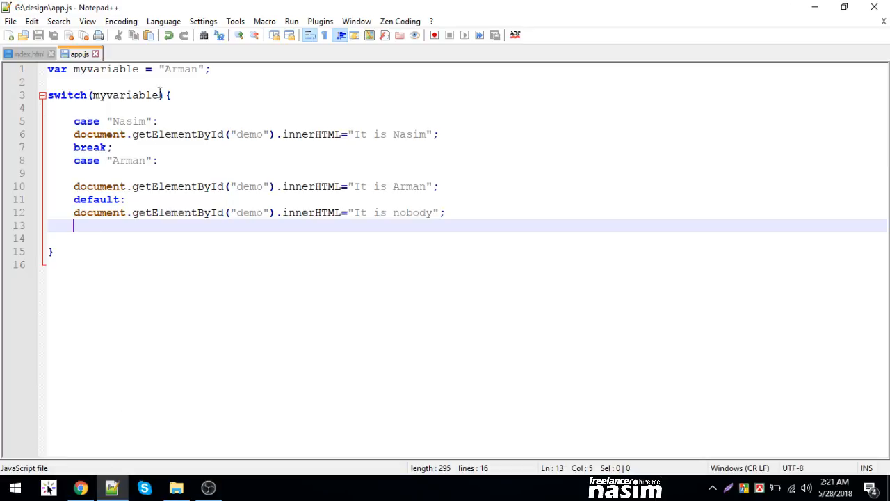
double_click(180, 70)
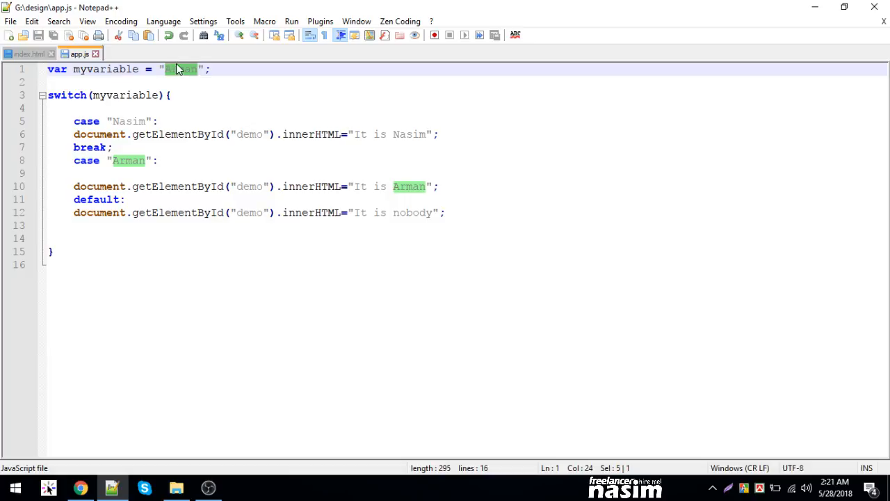
- Test other myvariable values, restore "Arman", and close the Arman case with break;
type("adf")
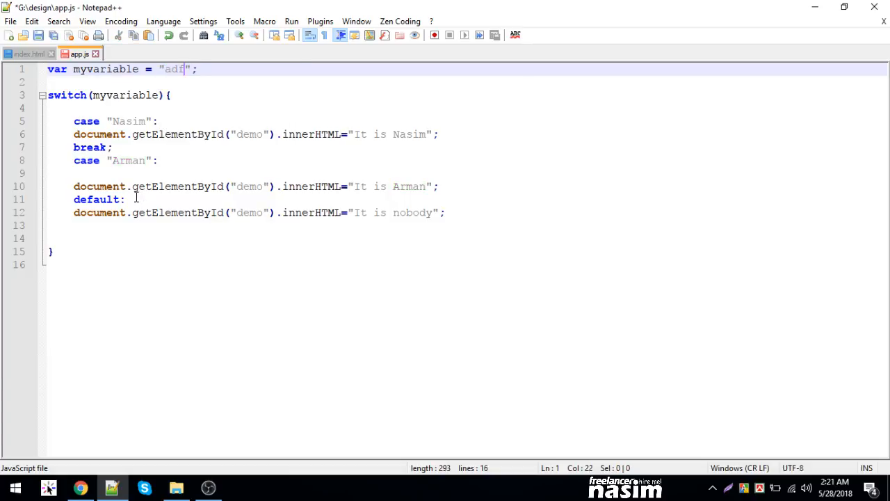
type("as")
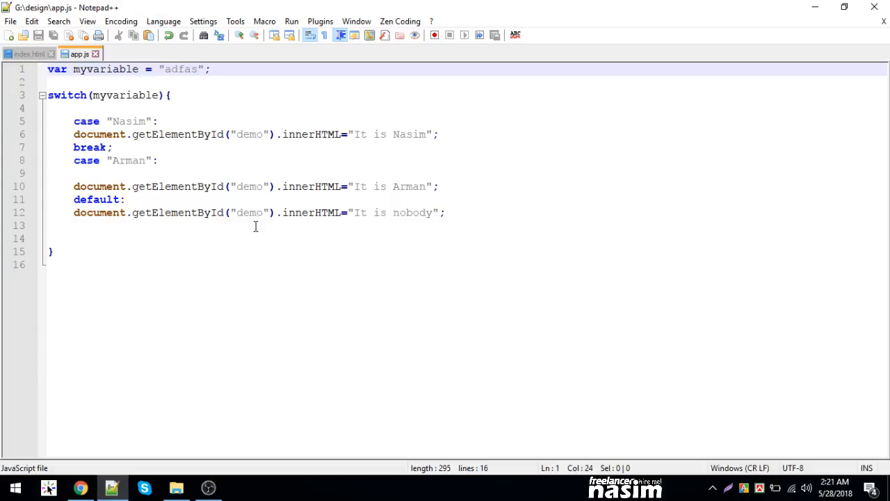
type("Arman")
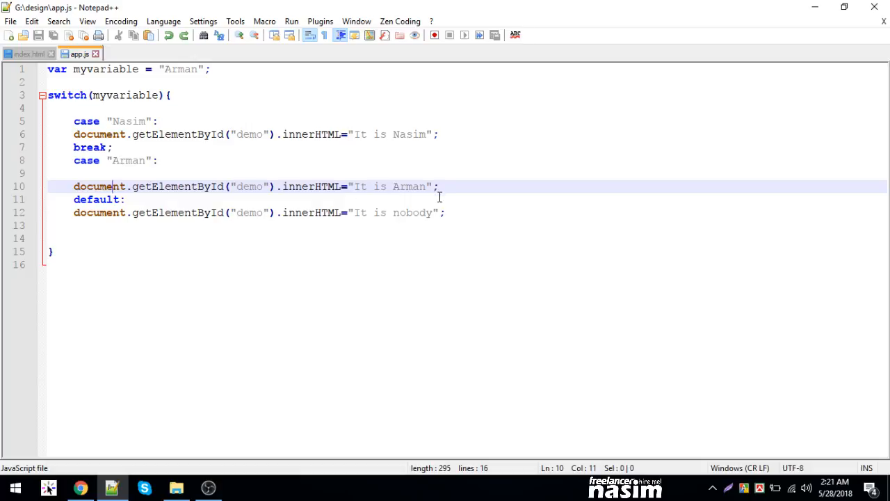
type("break")
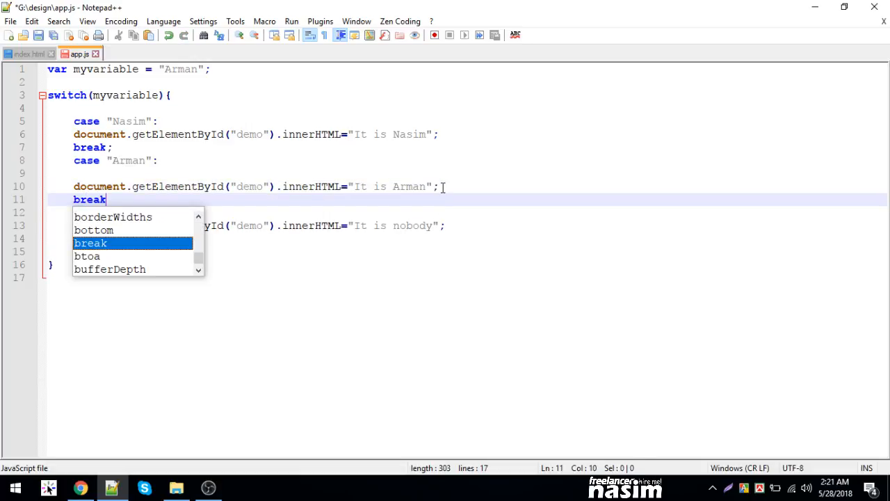
left_click(81, 486)
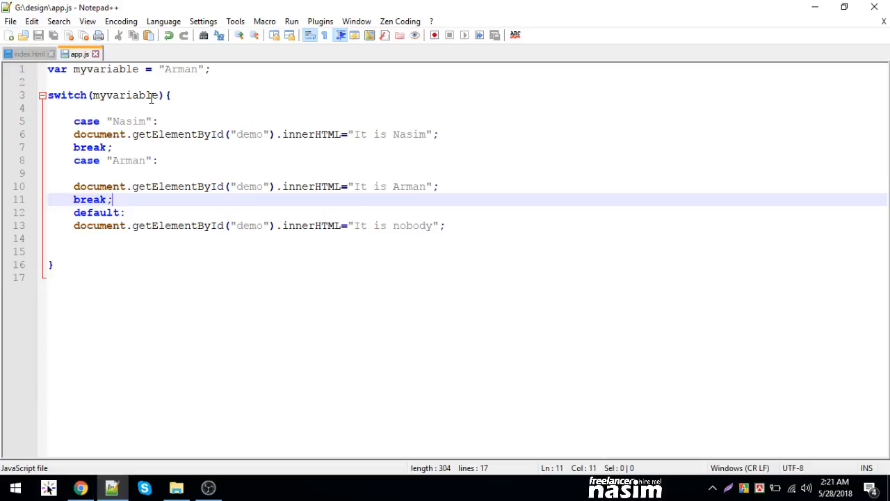
left_click(80, 487)
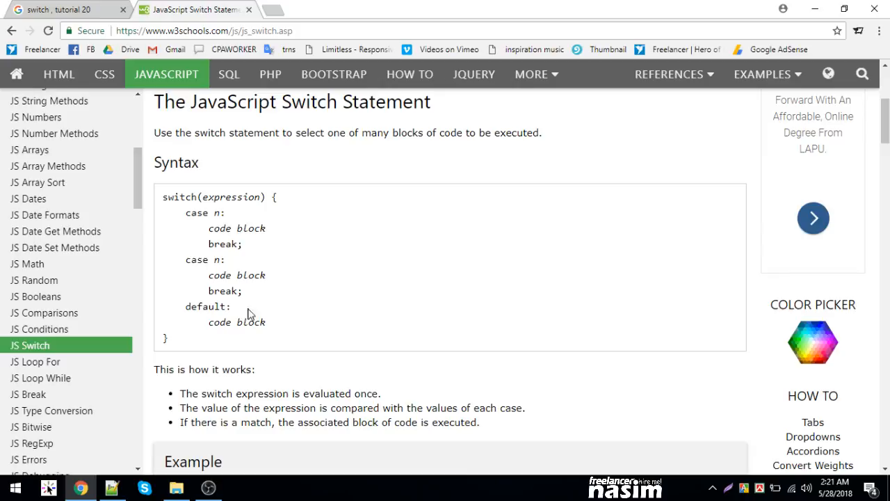
- Read the default keyword and shared code block examples, marking case value 6, down to the exercises
scroll("down", 3)
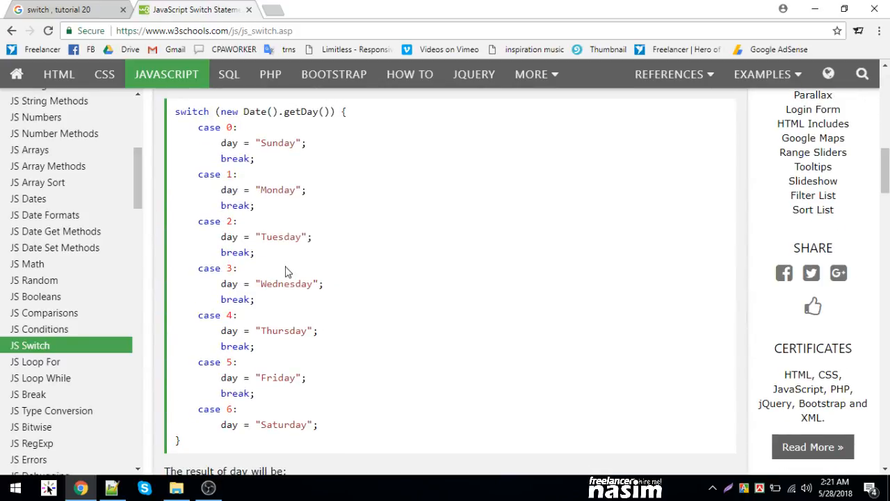
scroll("down", 3)
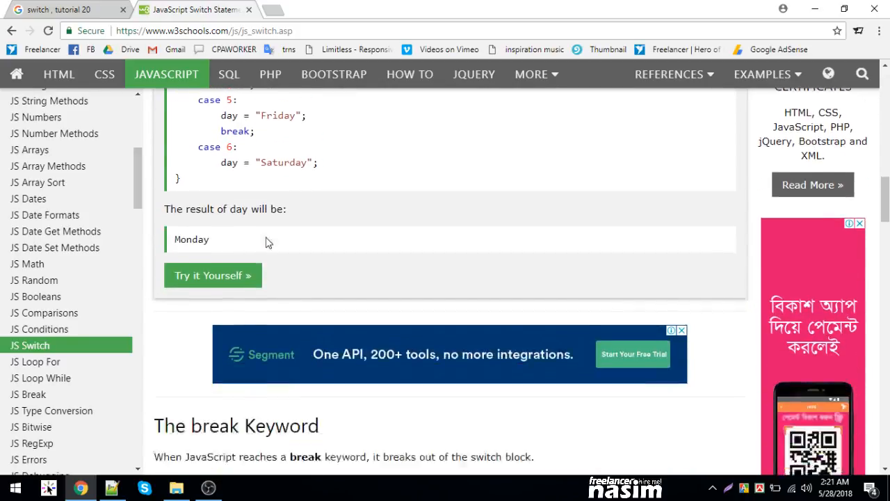
scroll("down", 3)
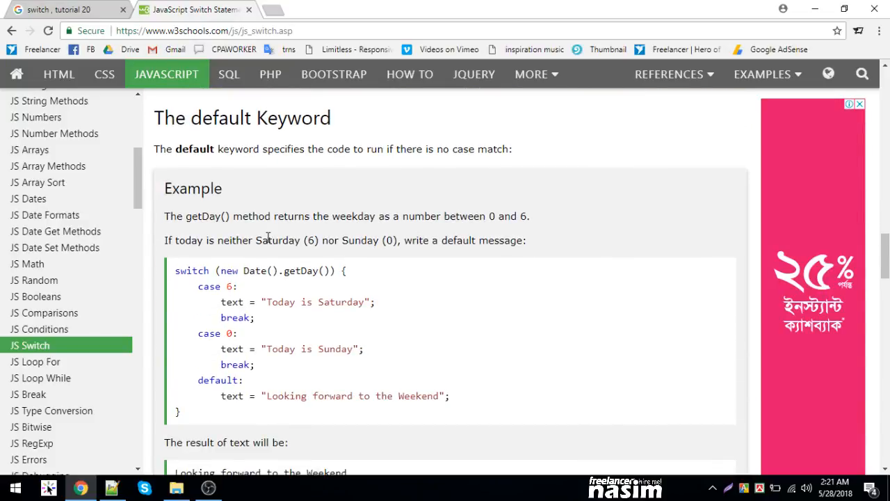
mouse_move(292, 317)
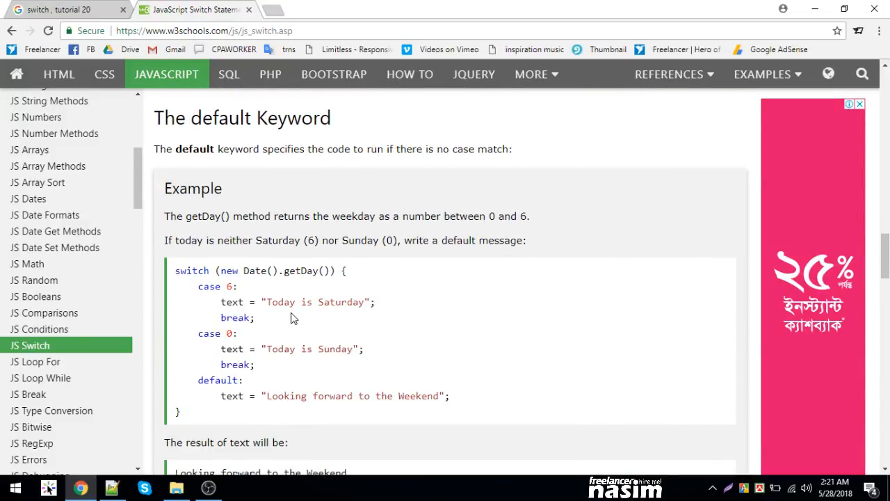
double_click(255, 270)
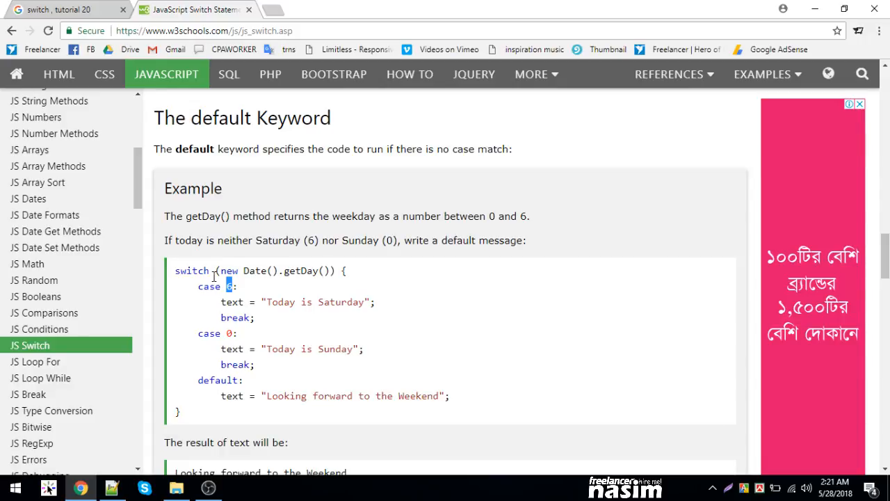
scroll("down", 3)
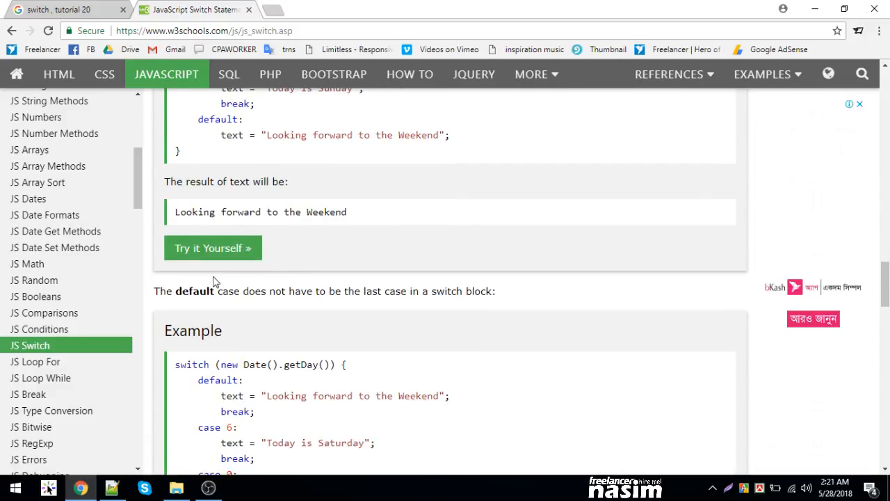
scroll("down", 3)
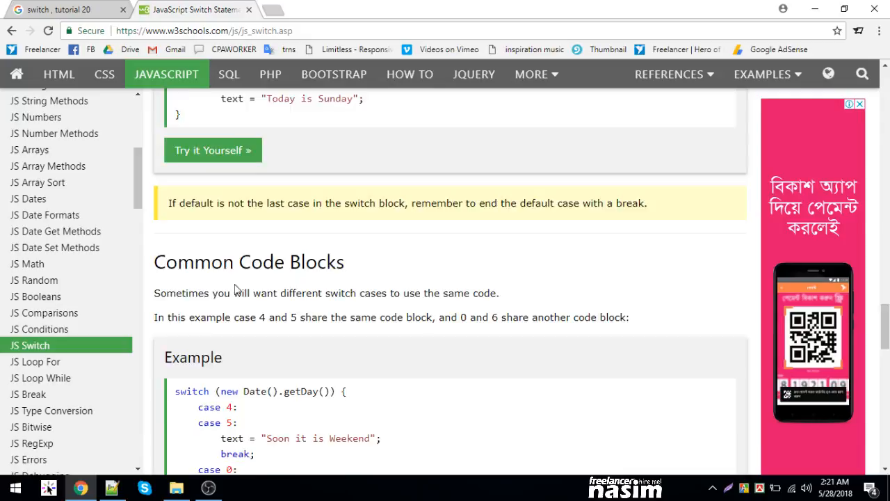
scroll("down", 3)
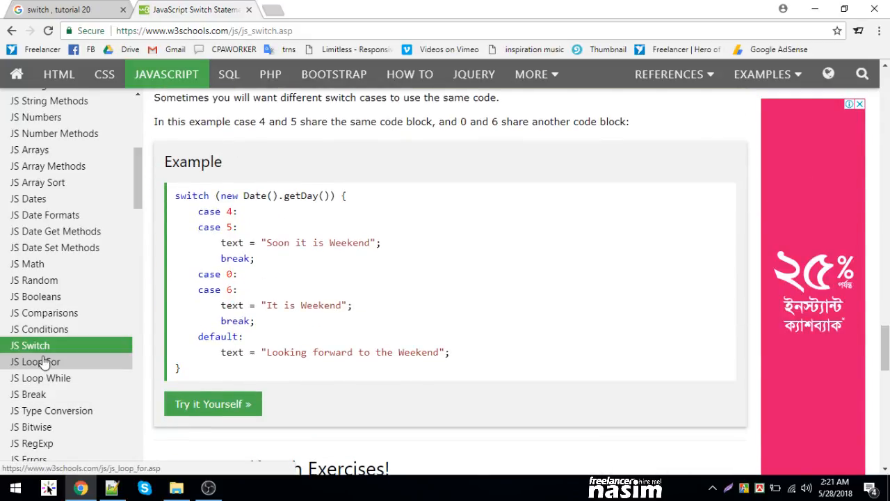
mouse_move(38, 344)
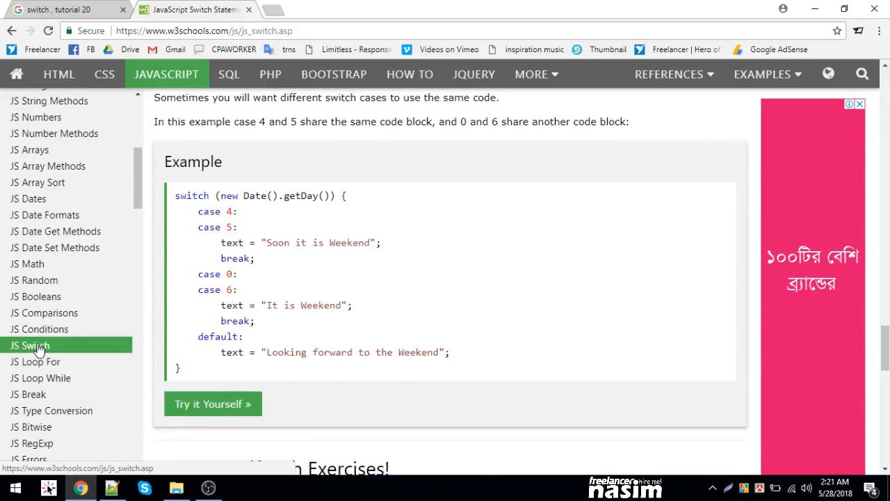
mouse_move(42, 362)
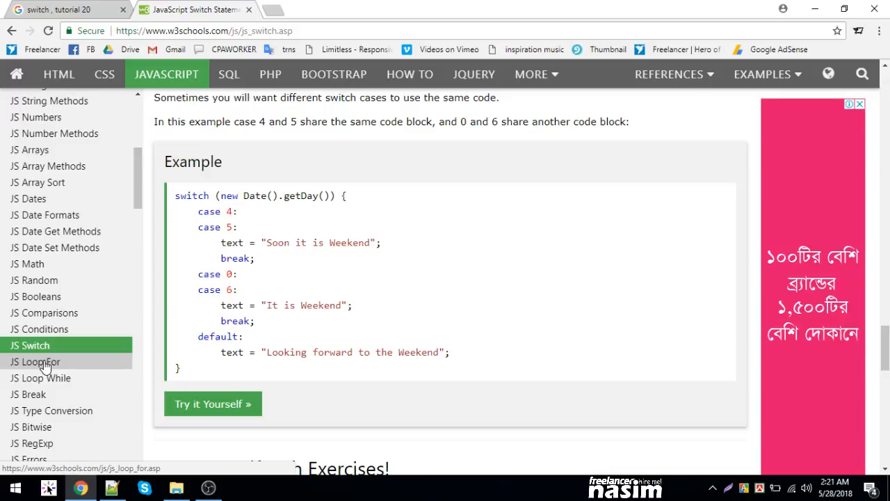
mouse_move(56, 410)
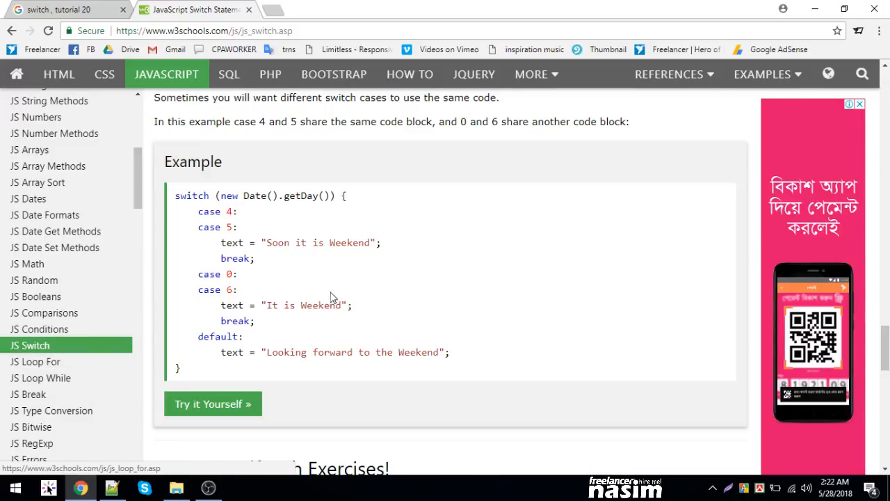
scroll("down", 3)
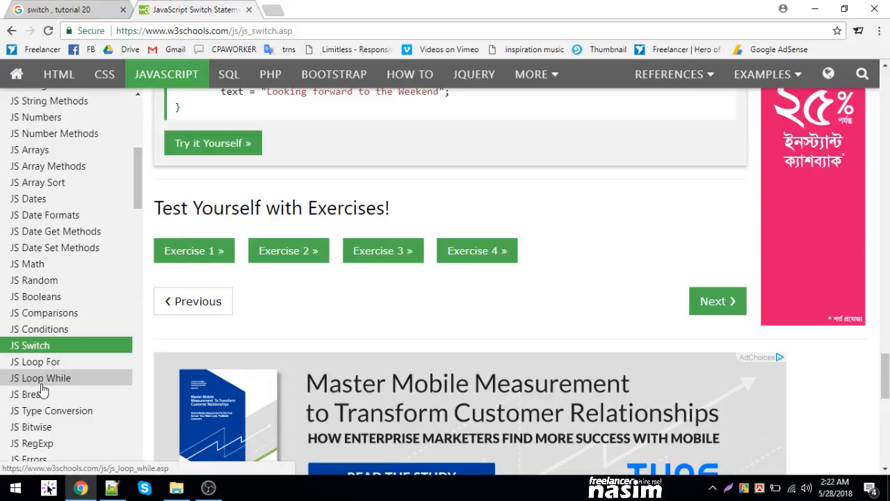